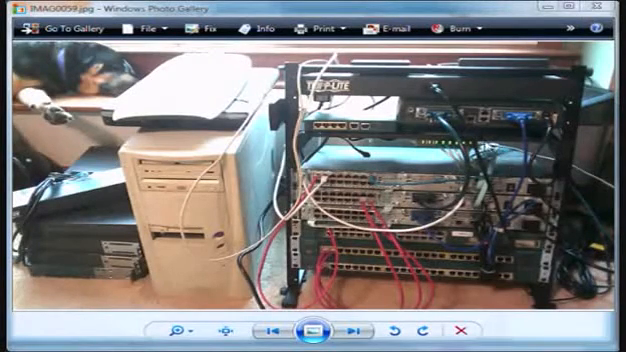
mouse_move(425, 152)
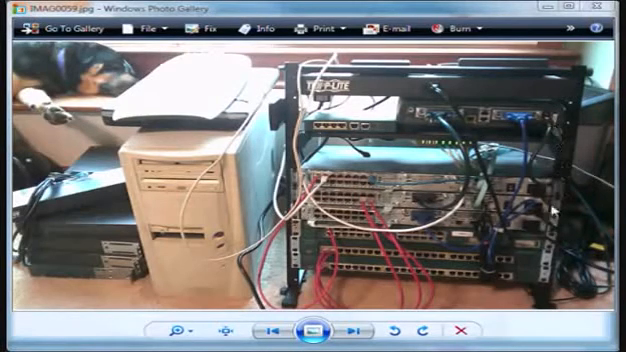
mouse_move(204, 268)
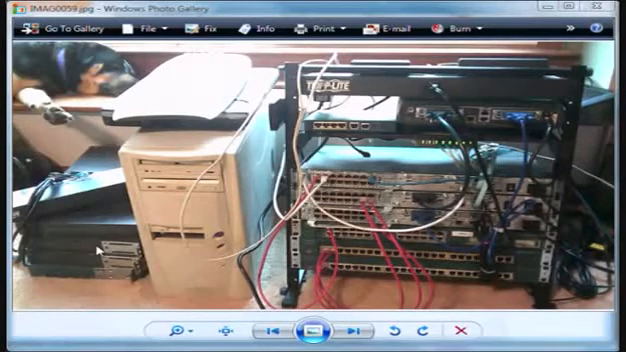
Advance from the home-lab rack photo to the router motherboard diagram
left_click(360, 330)
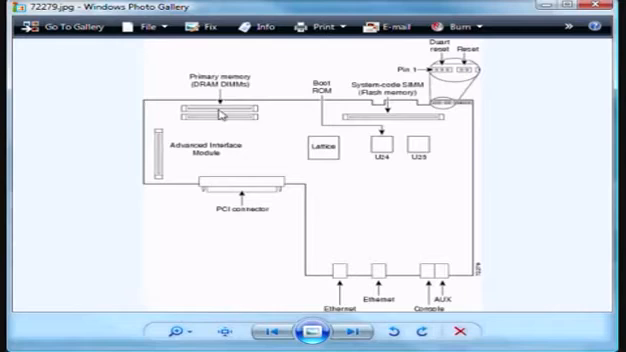
mouse_move(357, 196)
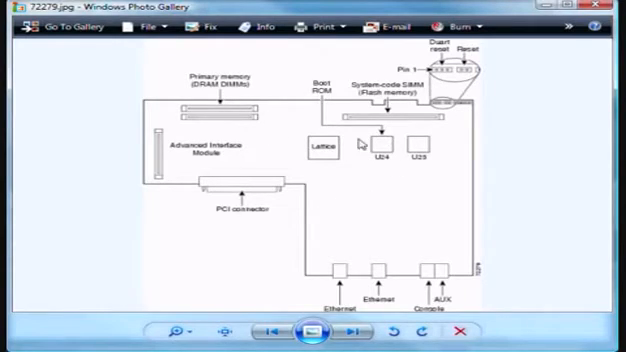
mouse_move(405, 146)
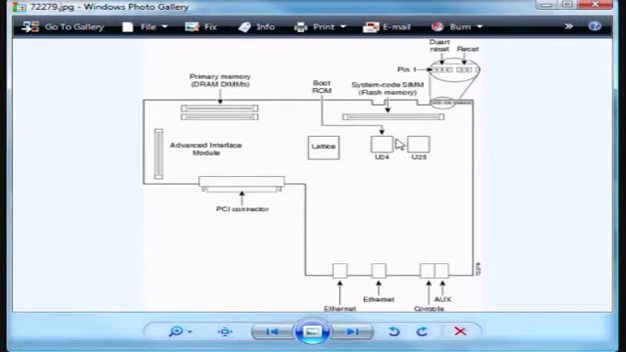
mouse_move(392, 141)
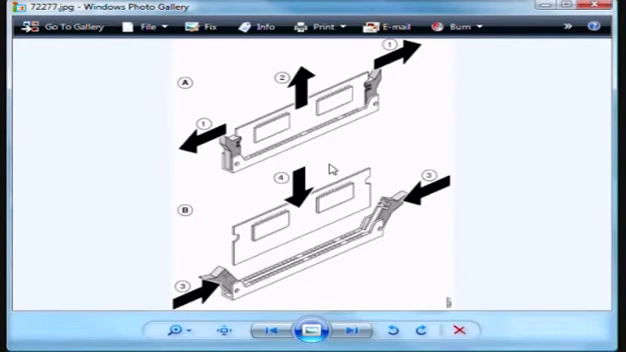
mouse_move(291, 166)
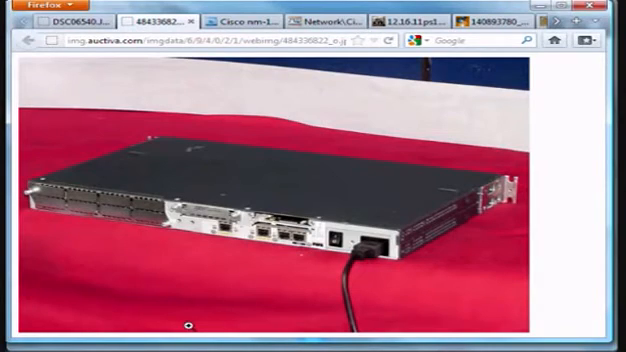
Switch to the Cisco nm-16esw tab showing the 16-port Ethernet switch module
left_click(233, 17)
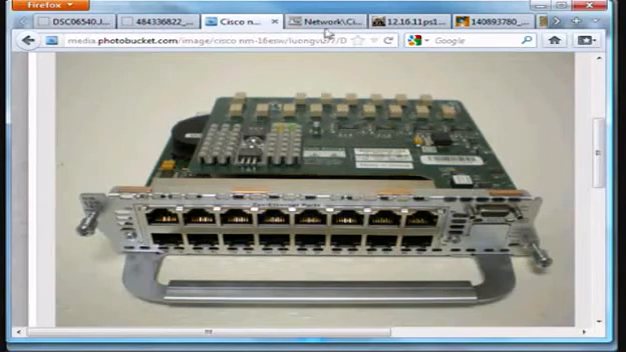
left_click(330, 18)
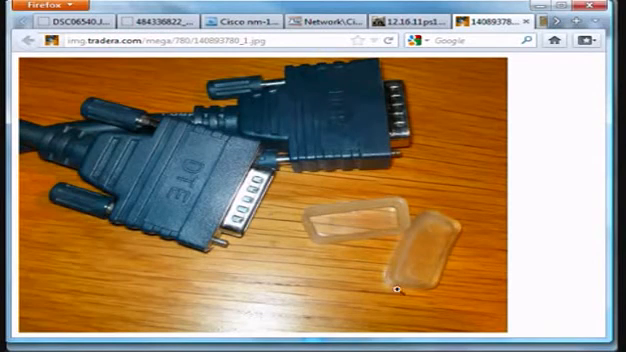
mouse_move(545, 217)
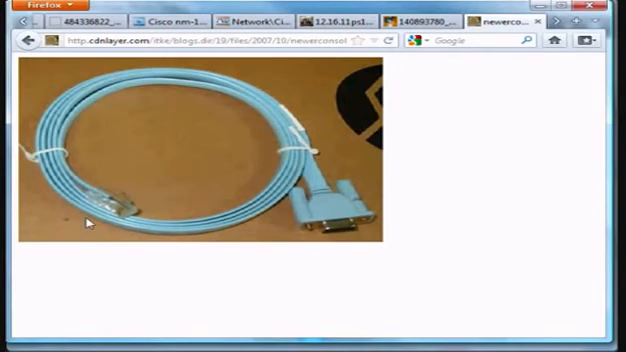
mouse_move(385, 247)
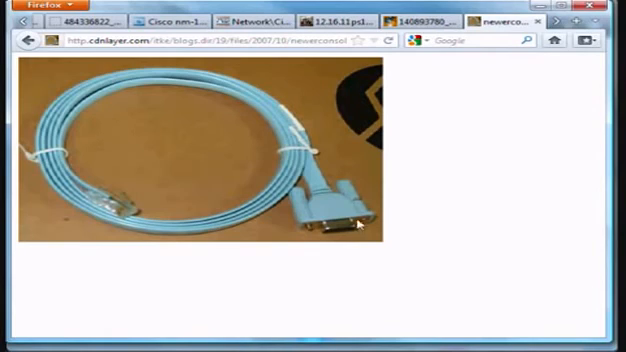
mouse_move(275, 183)
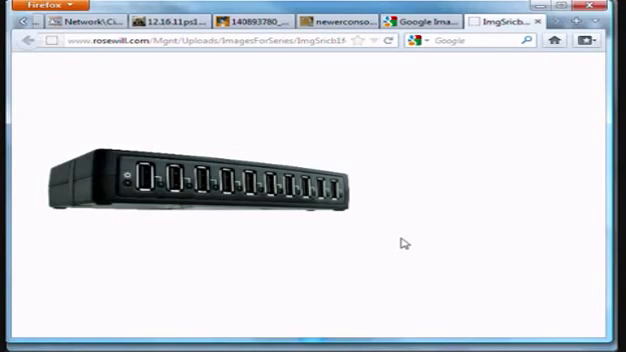
mouse_move(565, 18)
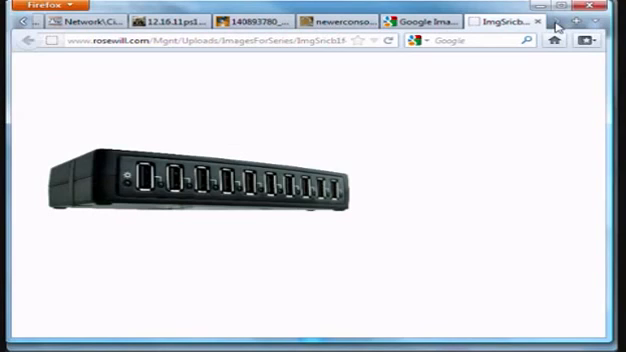
mouse_move(528, 338)
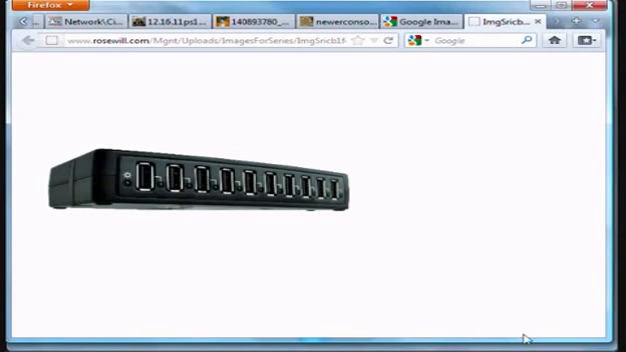
mouse_move(486, 223)
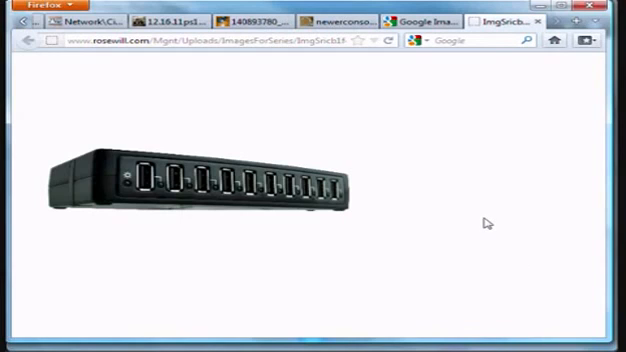